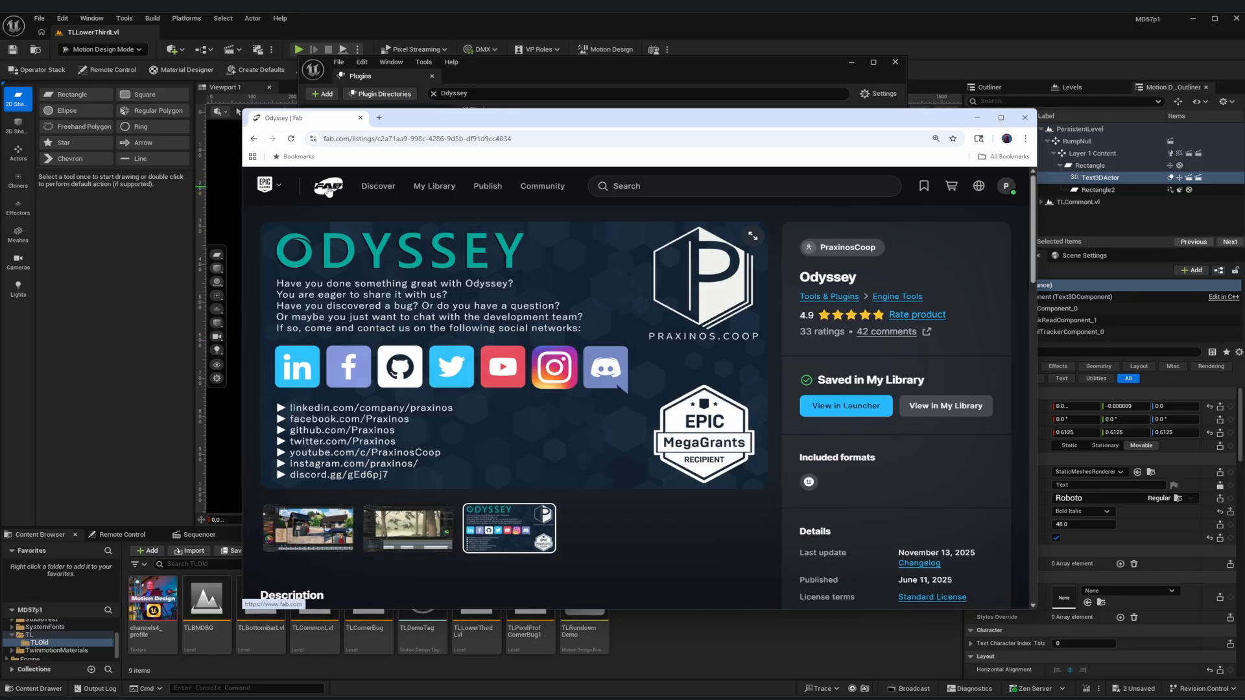
Step: Search the Fab store for 'Odyssey'
left_click(327, 185)
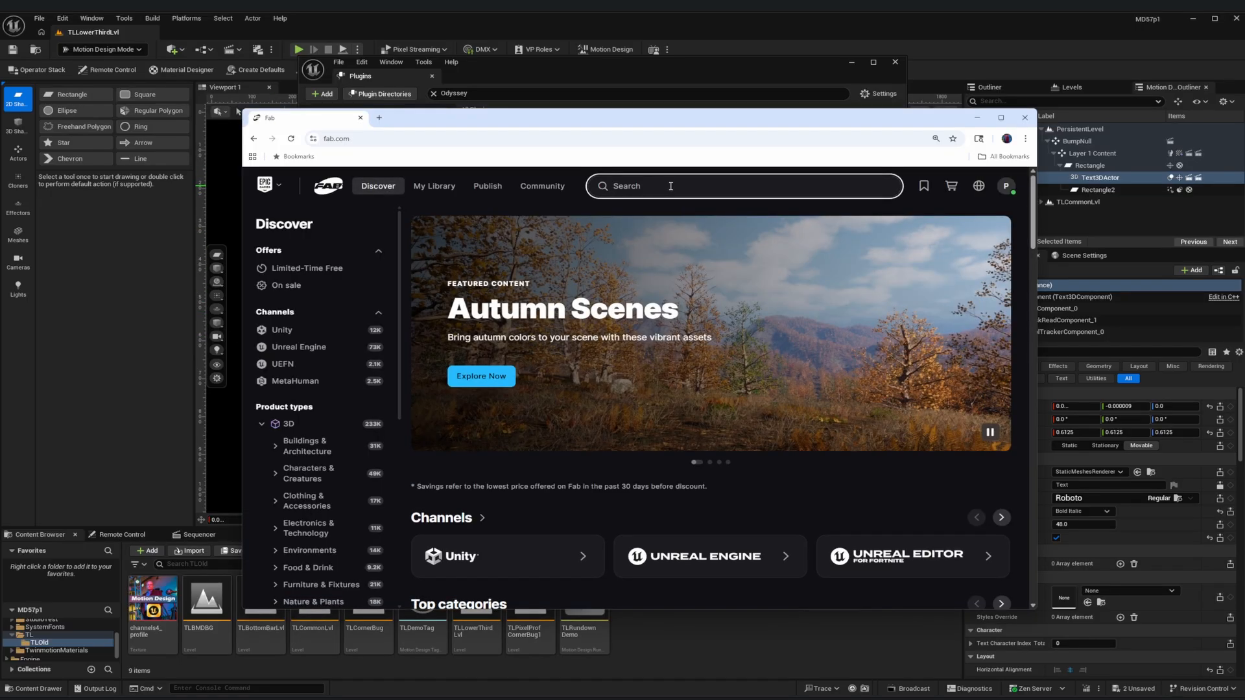
type("o")
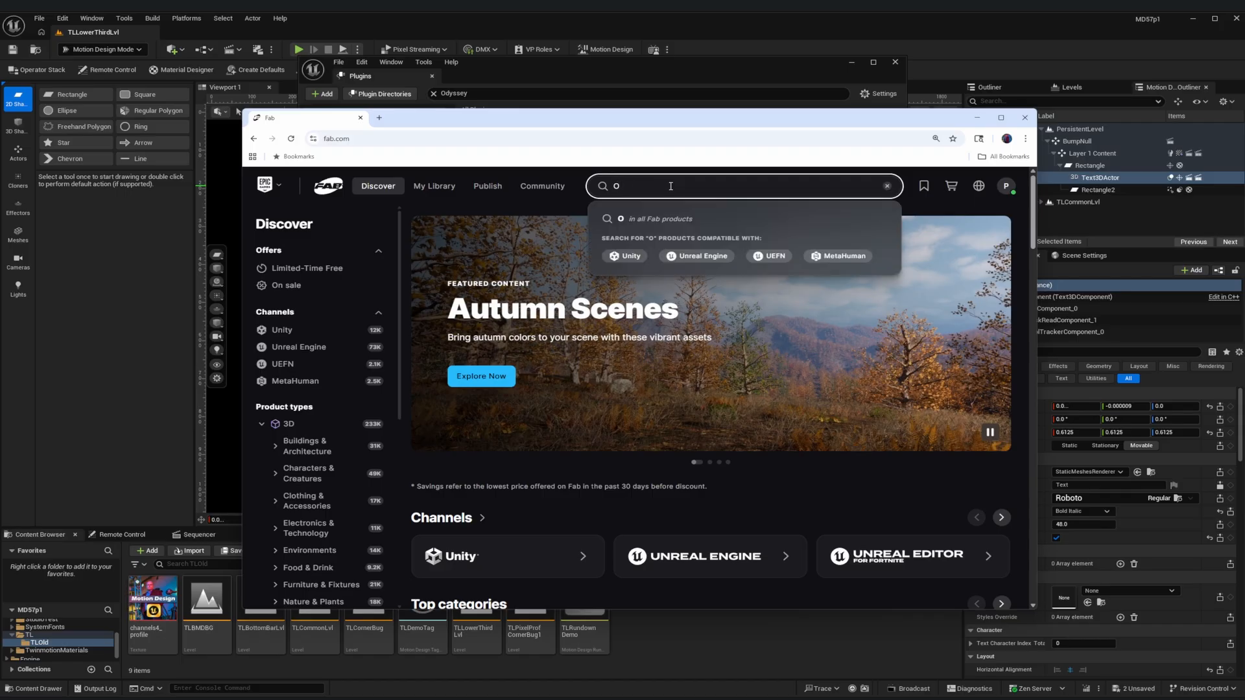
type("dyssey")
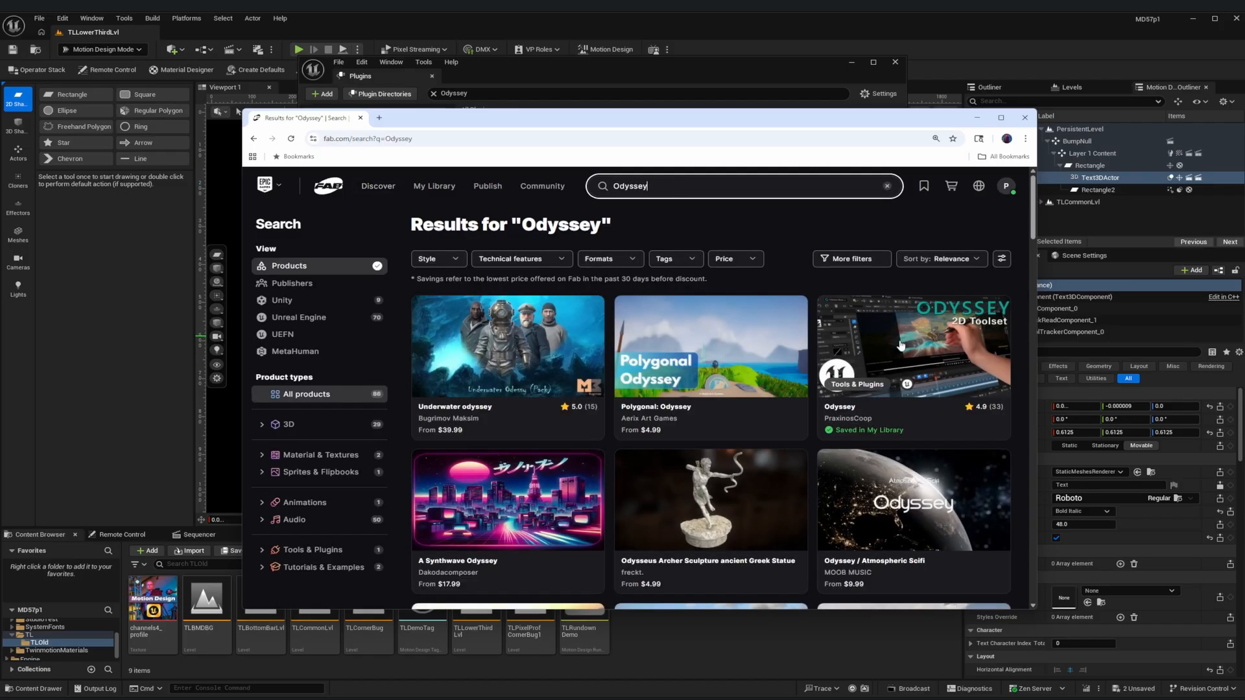
mouse_move(913, 346)
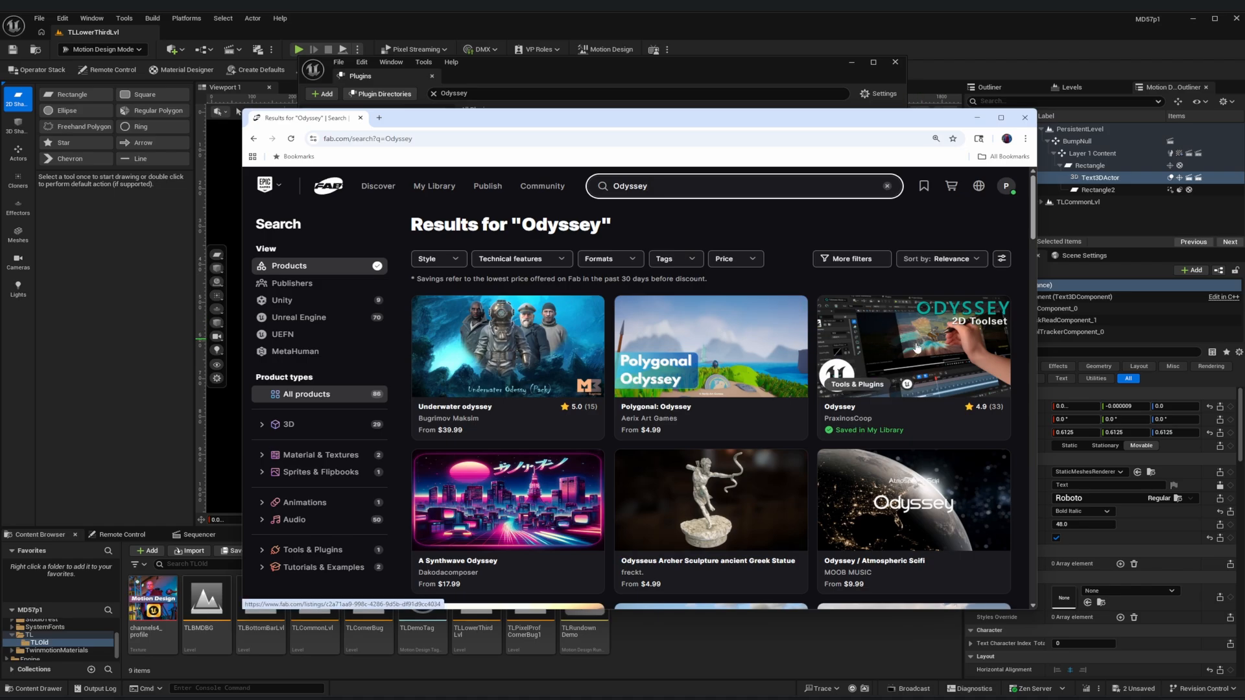
mouse_move(924, 342)
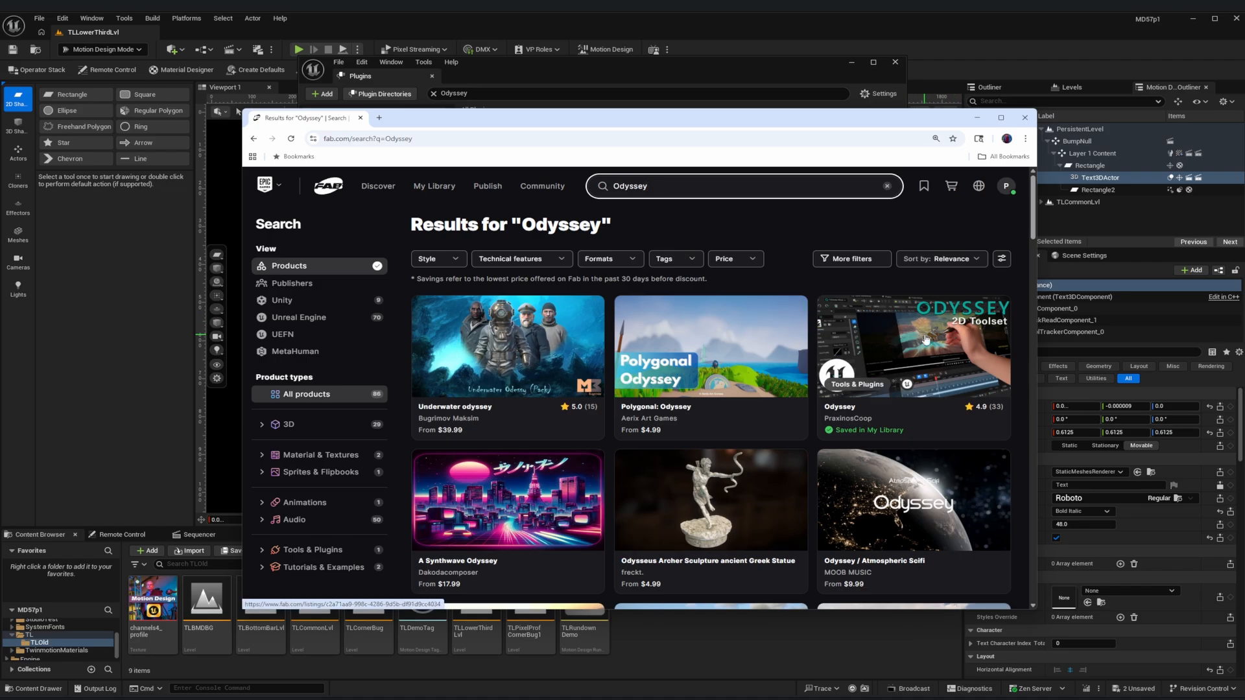
Step: Open the PraxinosCoop Odyssey listing and add the free plugin to My Library
left_click(912, 346)
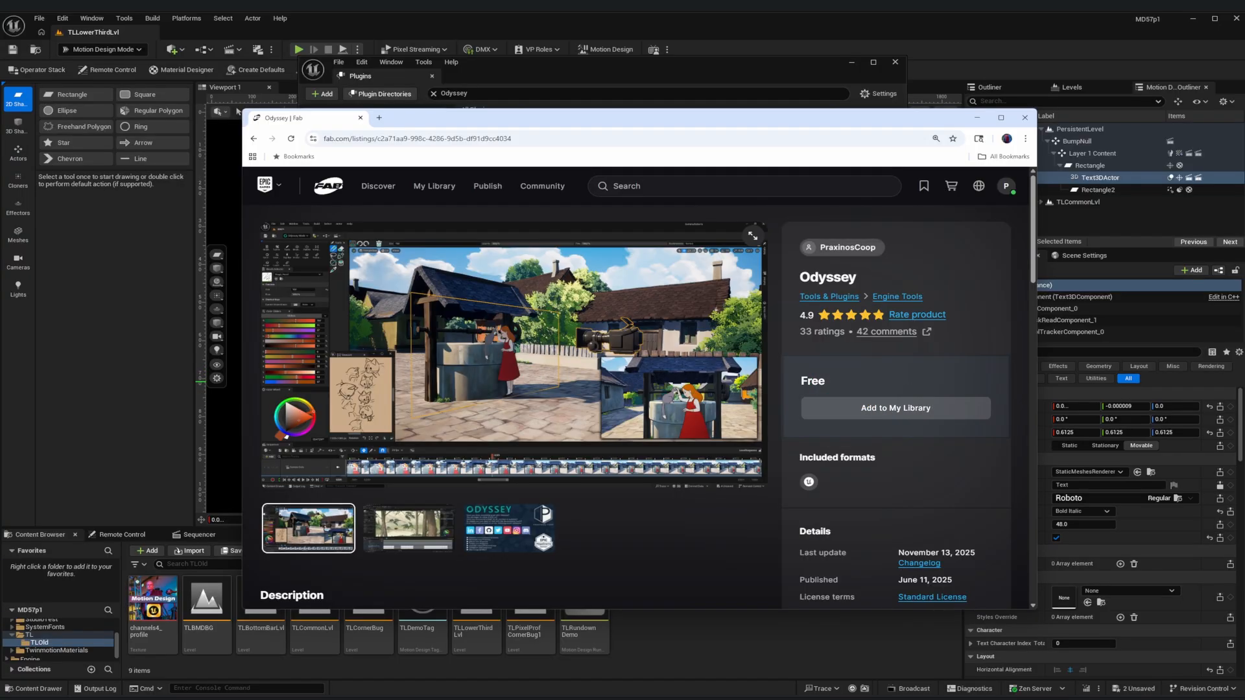
left_click(894, 407)
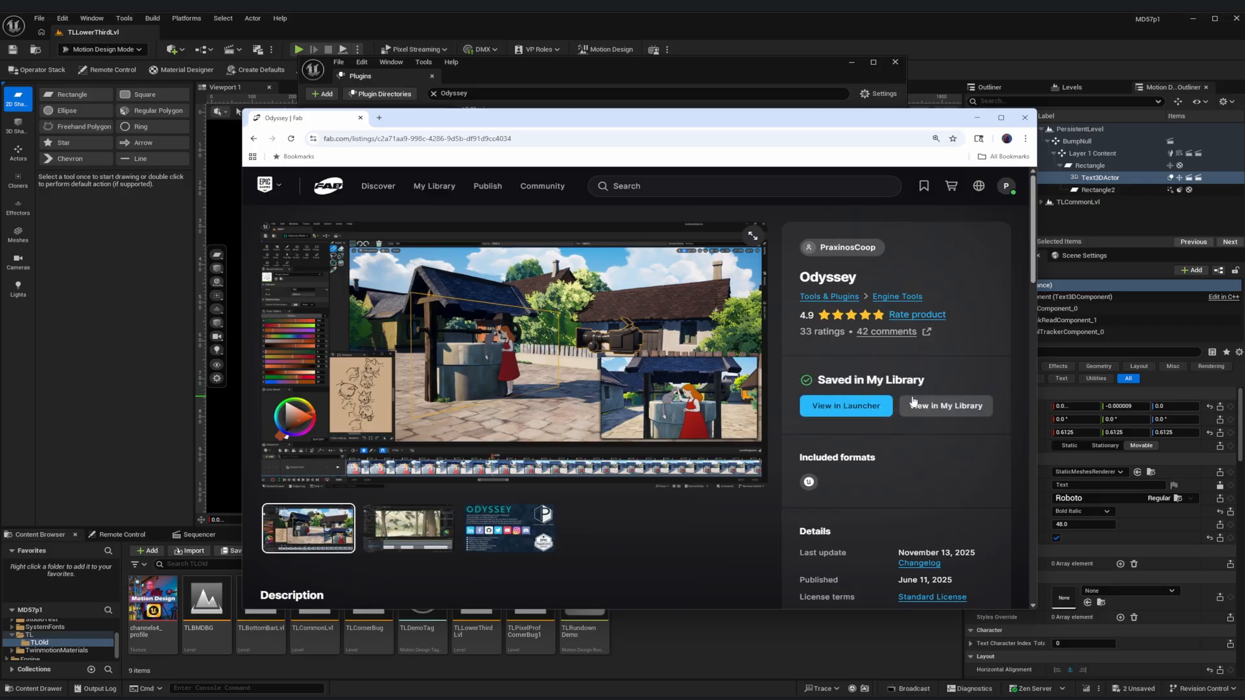
mouse_move(902, 435)
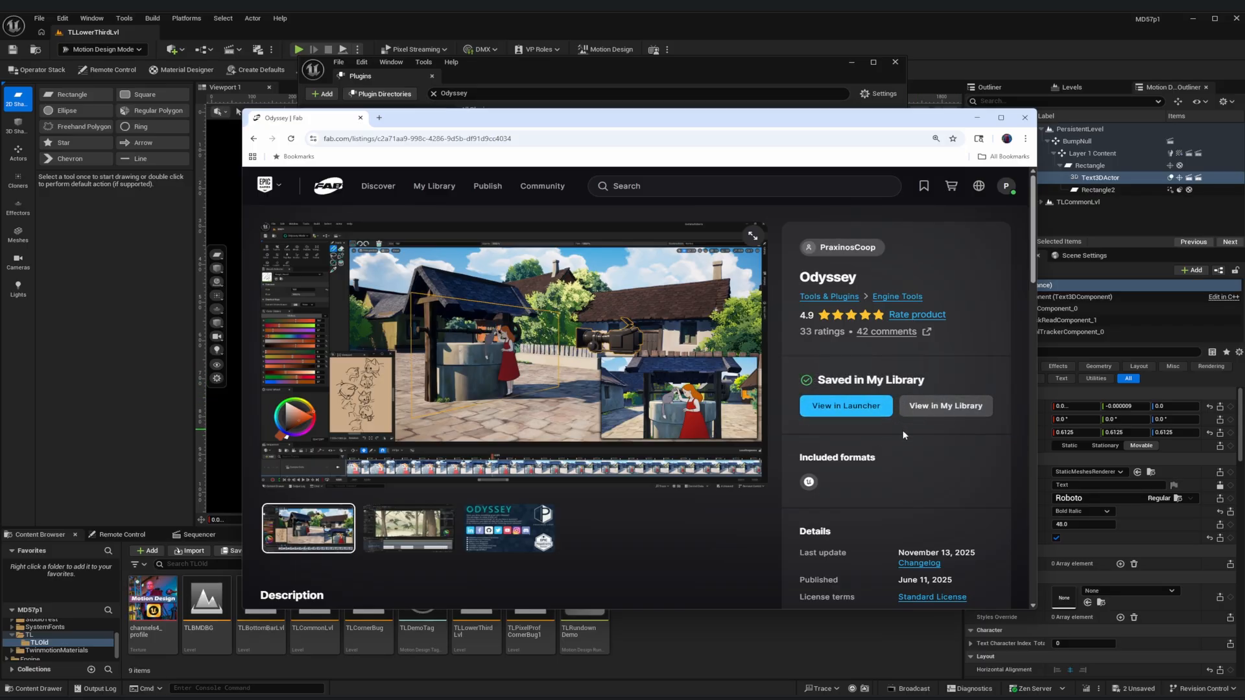
mouse_move(874, 474)
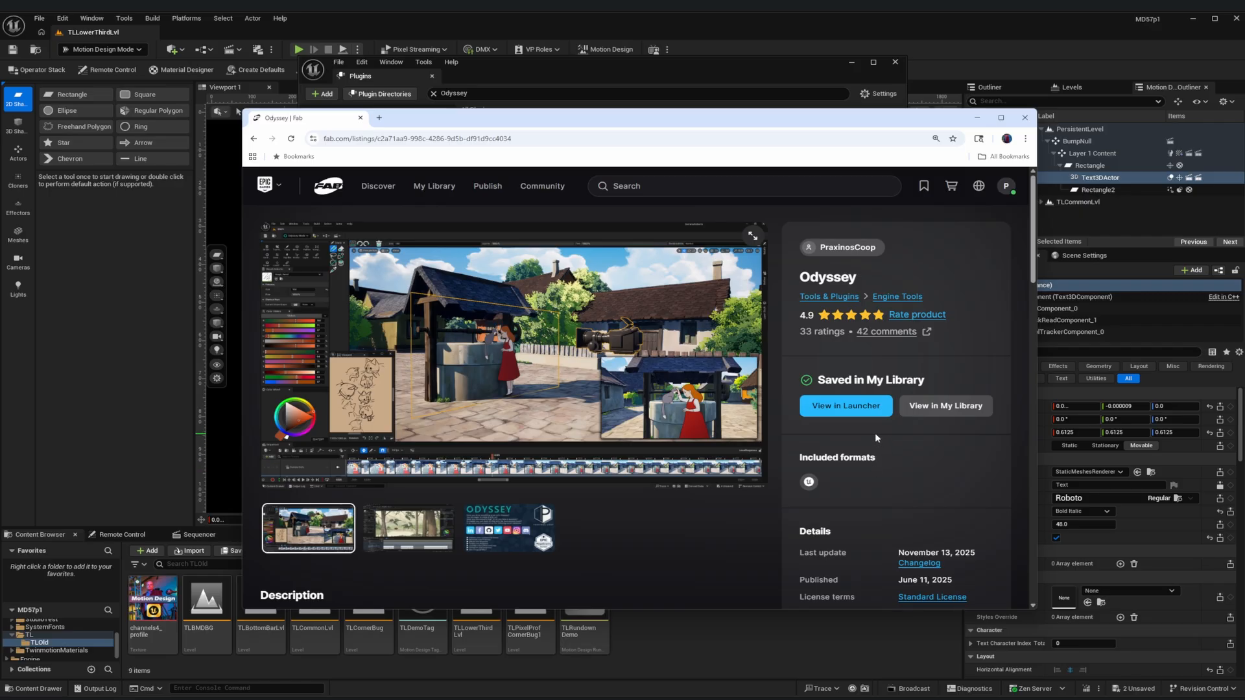
Step: View Odyssey in the launcher's Fab Library and start Install to Engine
left_click(845, 406)
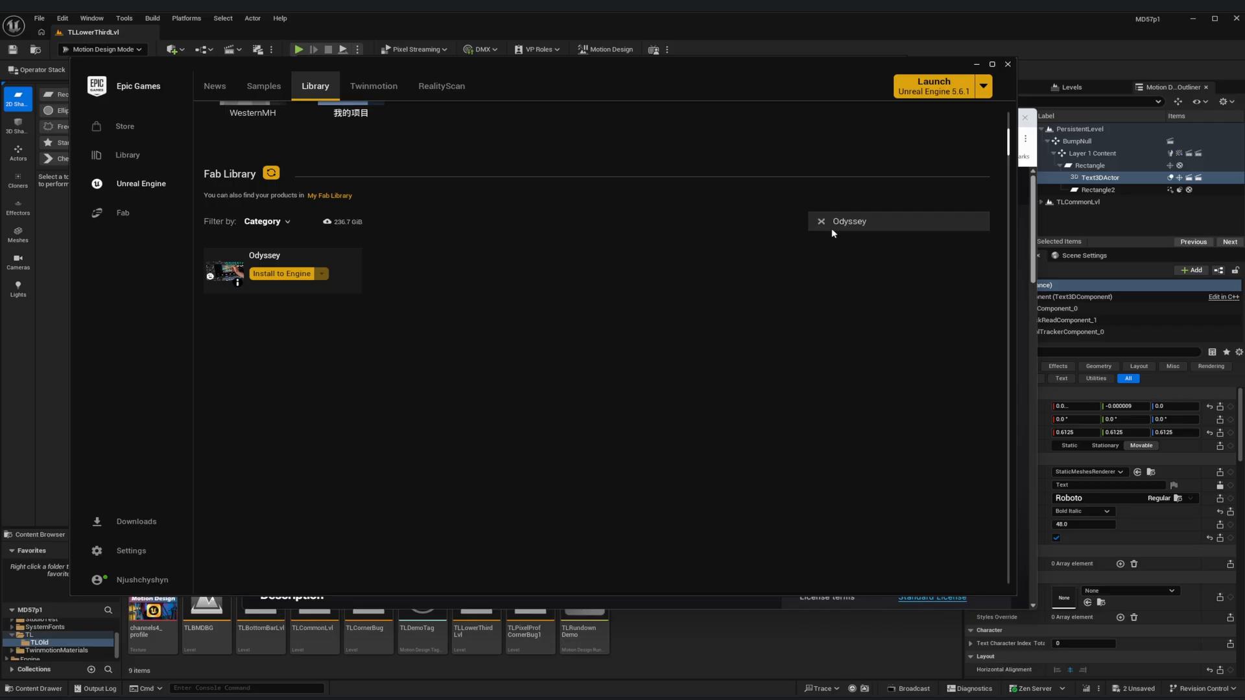
mouse_move(277, 310)
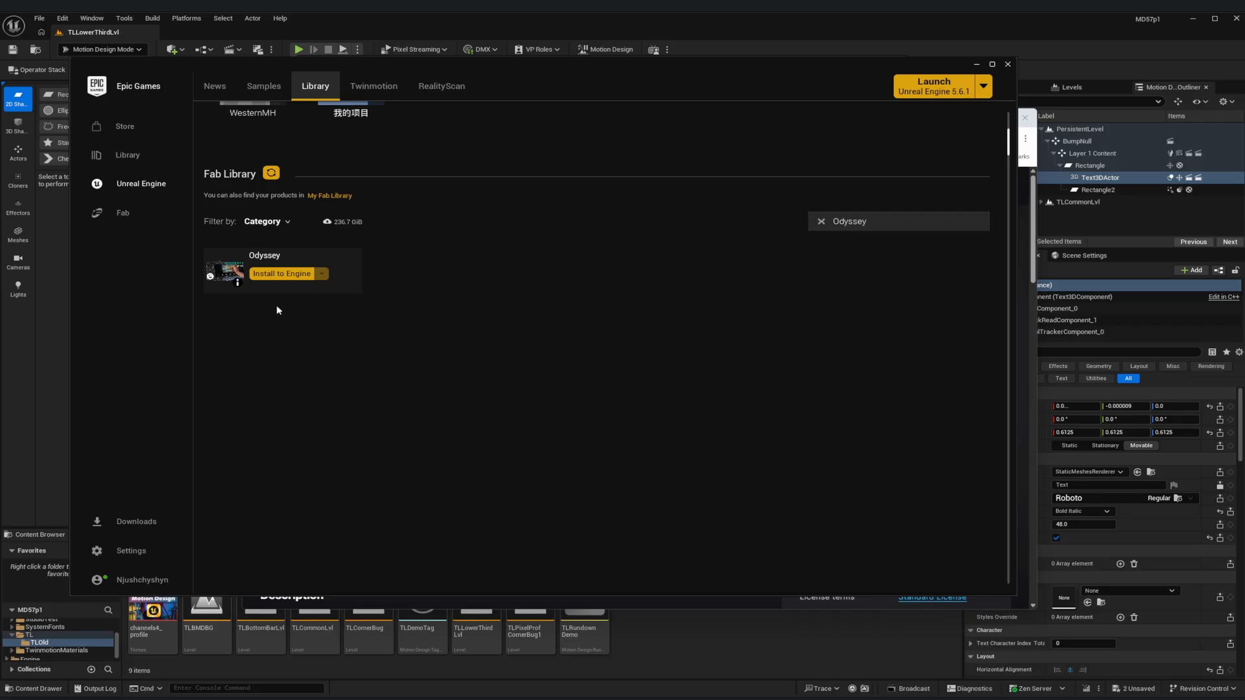
mouse_move(280, 294)
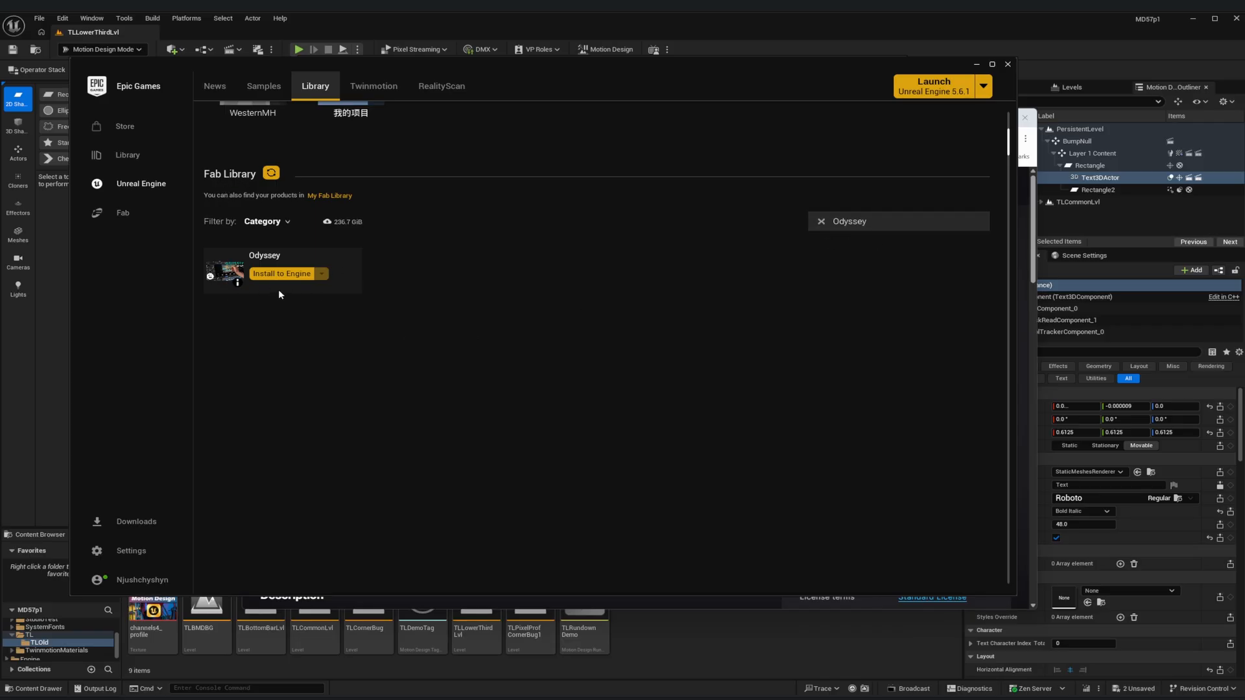
left_click(280, 273)
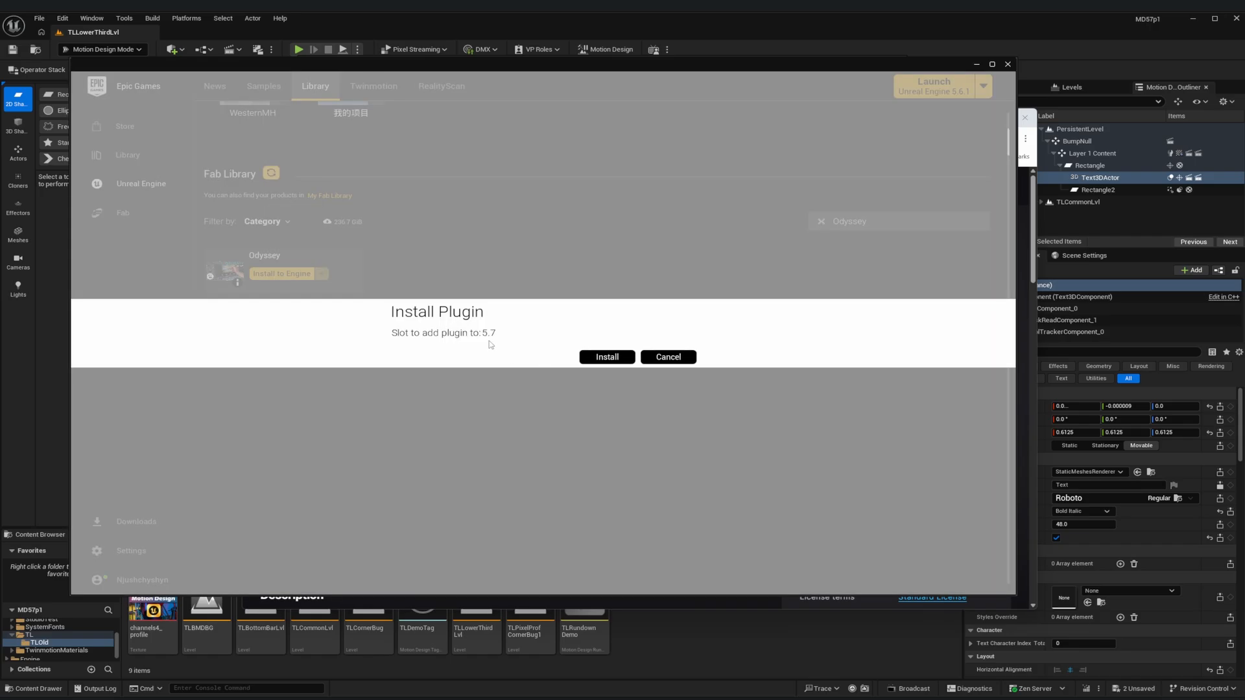
mouse_move(723, 78)
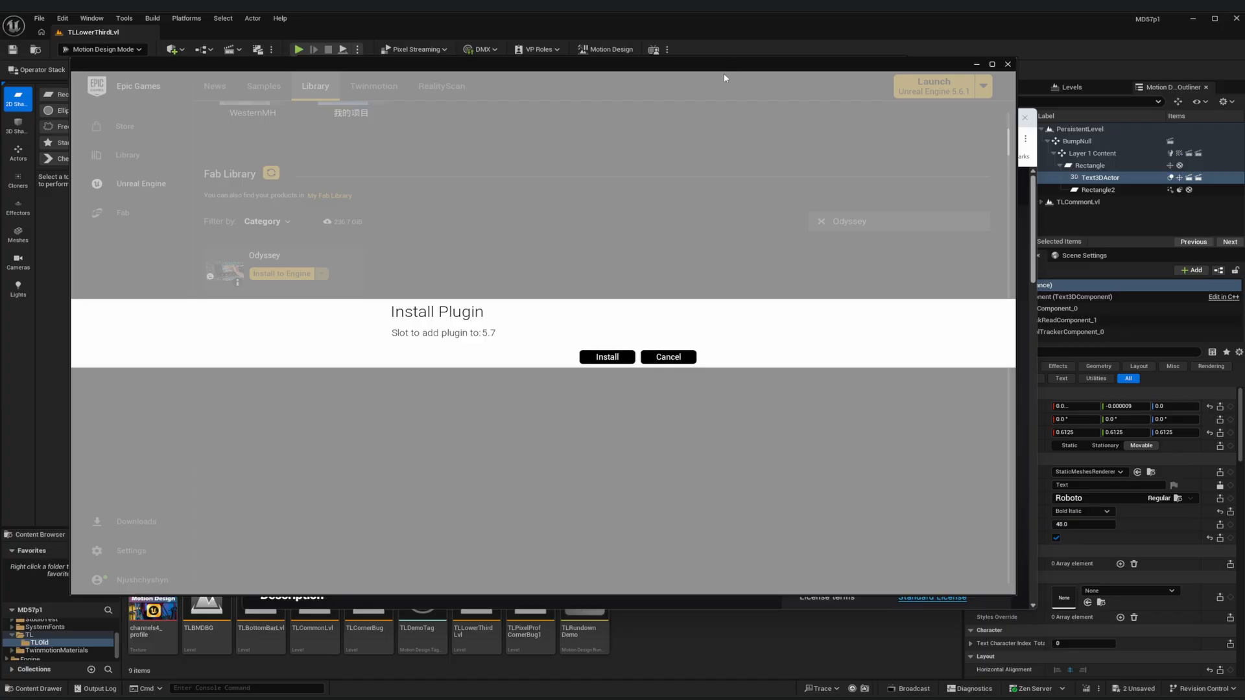
Step: Close Unreal Editor, answer the save prompt, and install Odyssey into engine 5.7
left_click(606, 357)
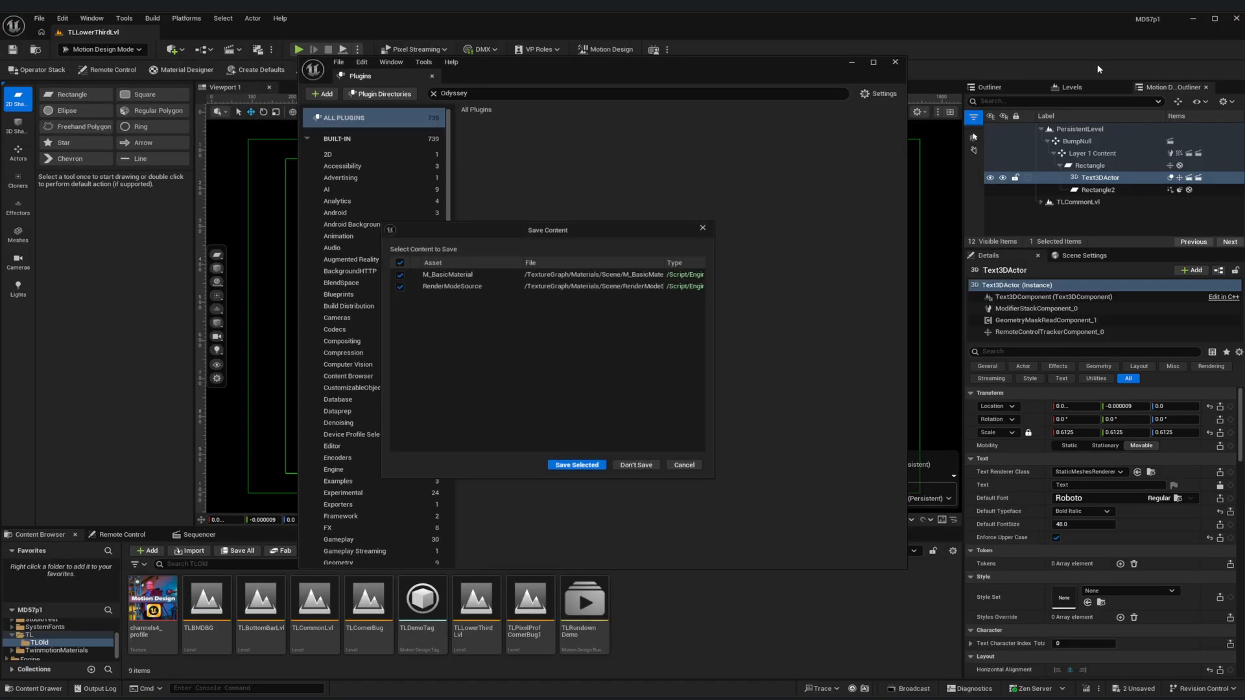
left_click(576, 465)
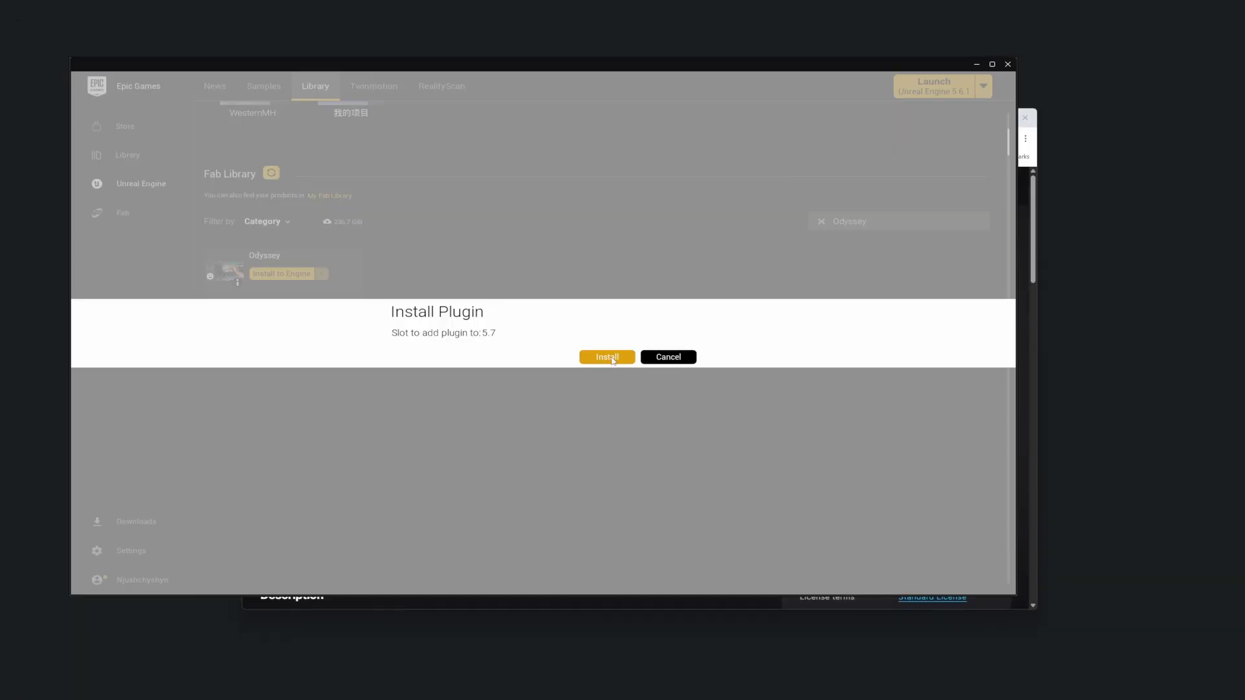
left_click(605, 357)
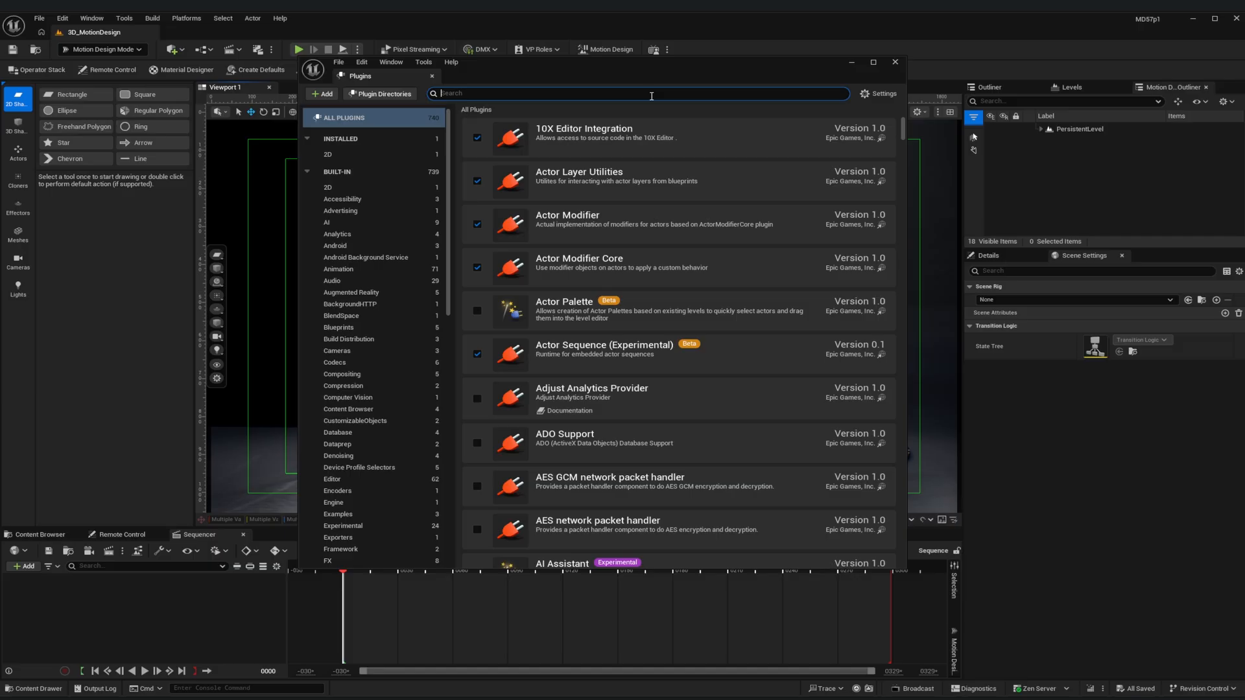
Step: Search Plugins for 'Odyssey' and tick its Enabled checkbox
type("Odyssey")
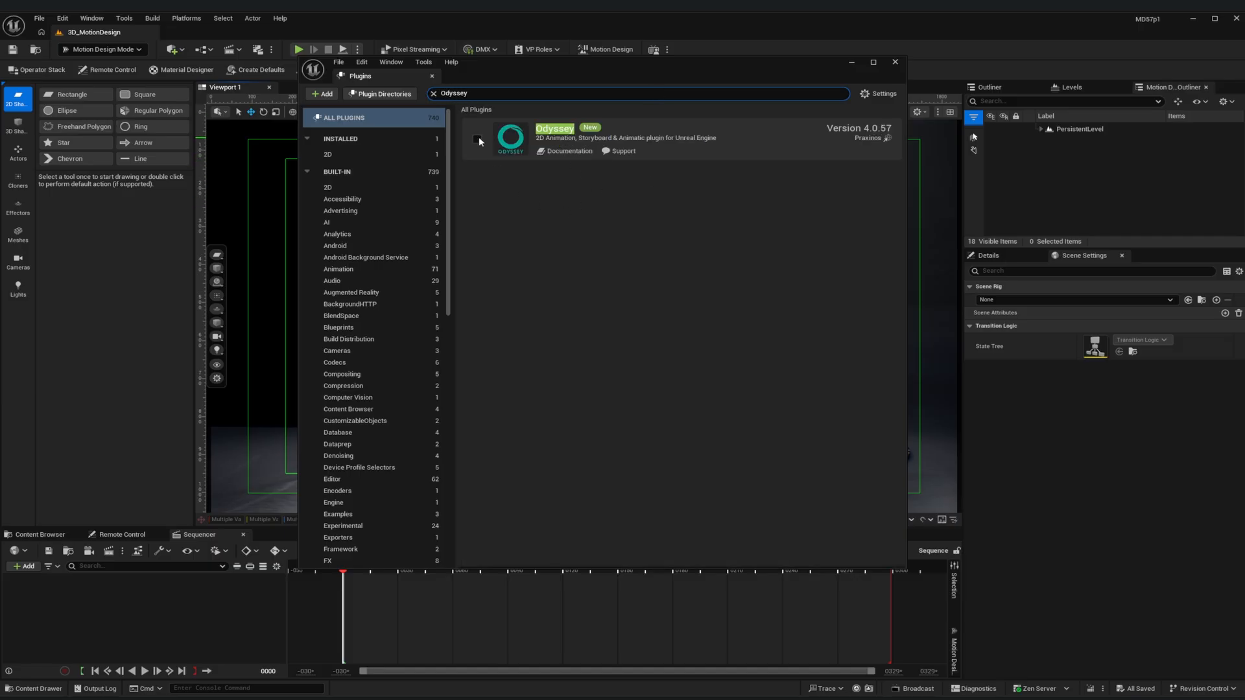
left_click(477, 138)
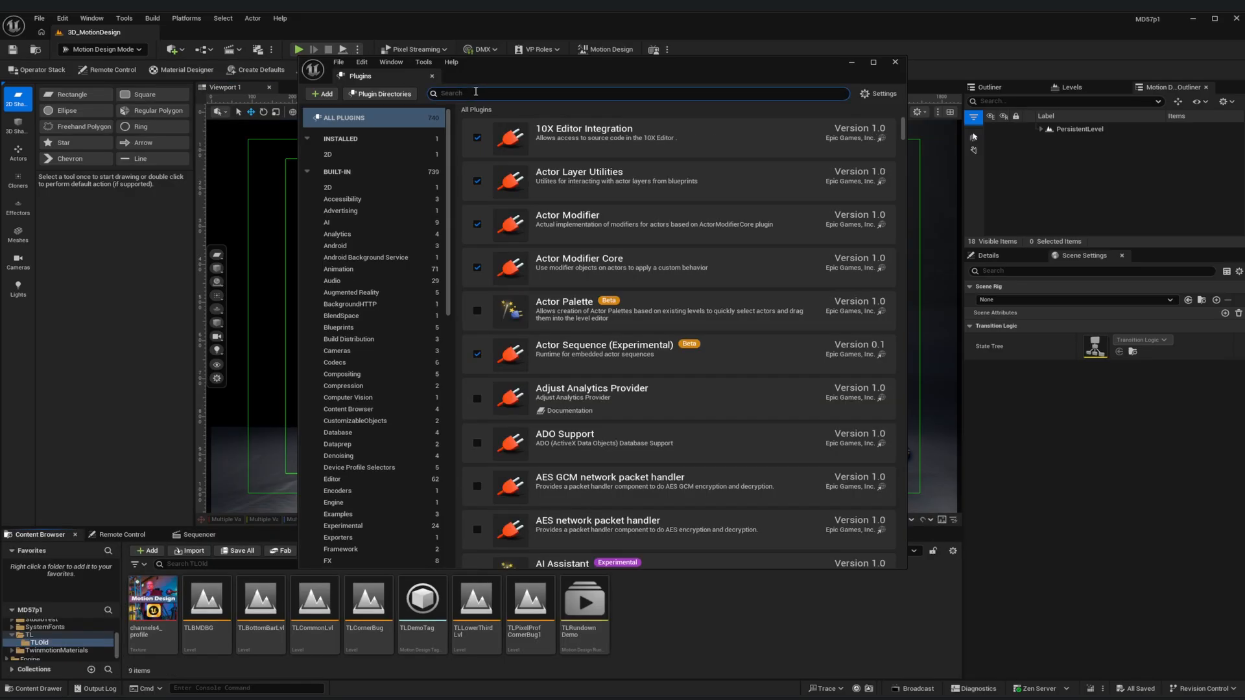
Step: Filter the plugin list with 'Odyss' to check Odyssey is ticked
type("Odyss")
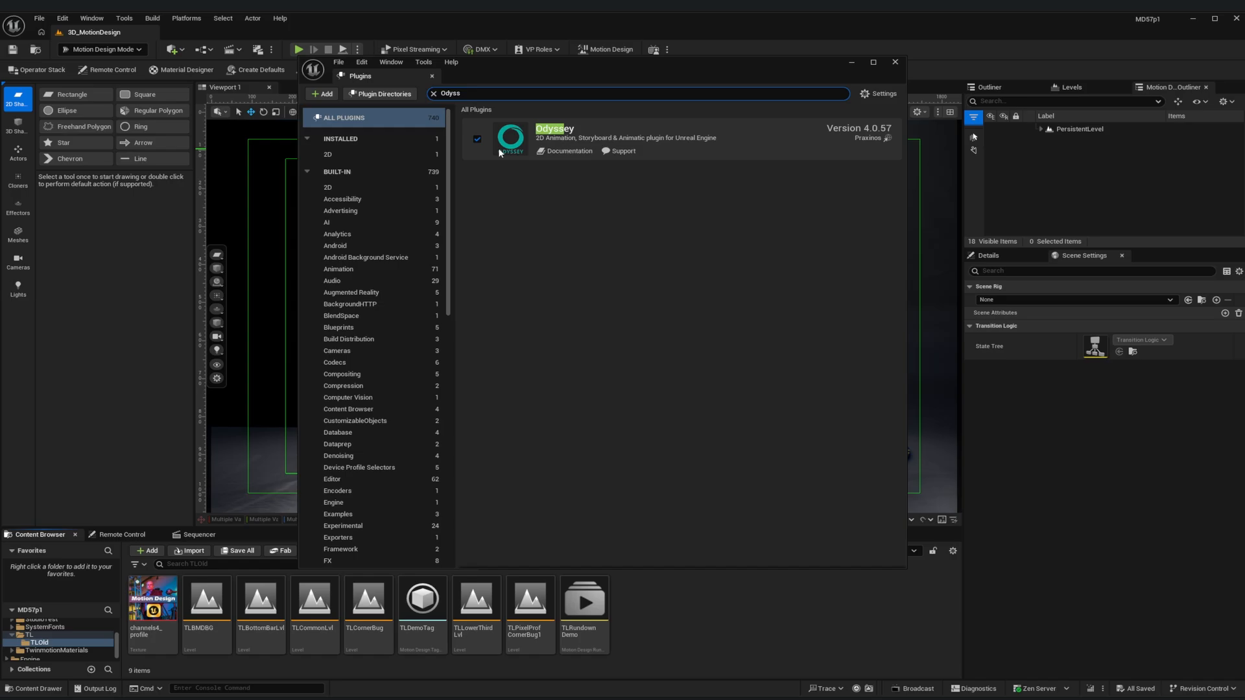
mouse_move(633, 369)
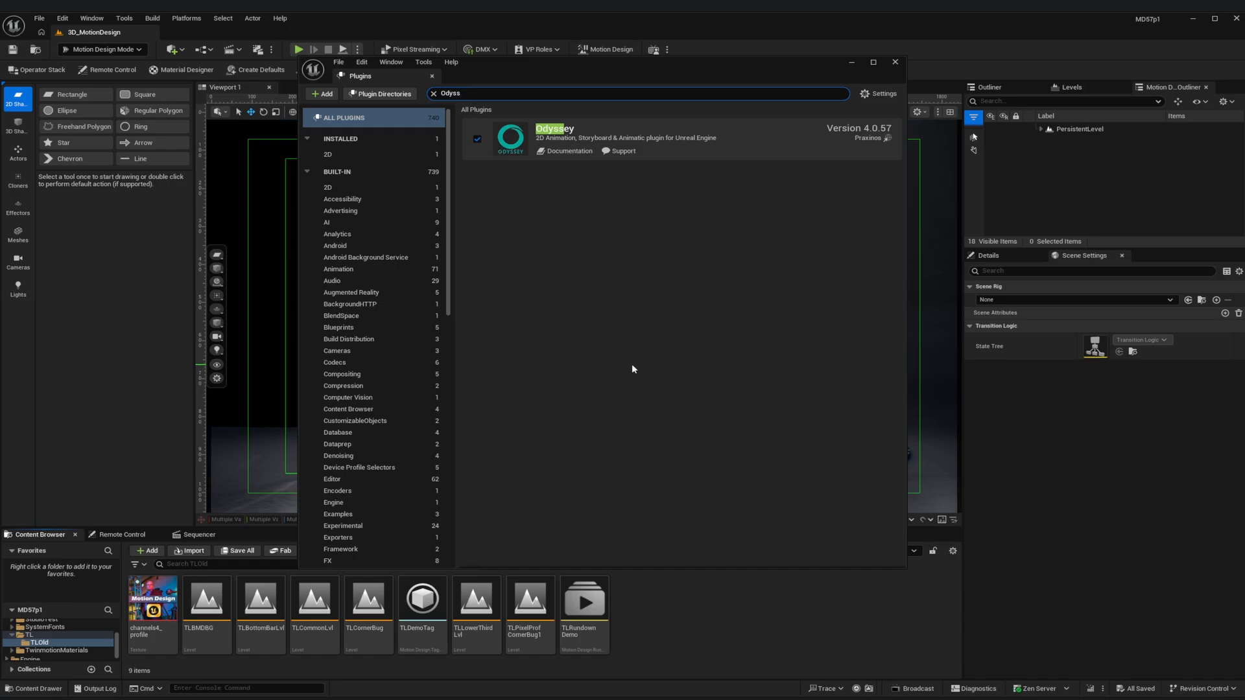
mouse_move(545, 389)
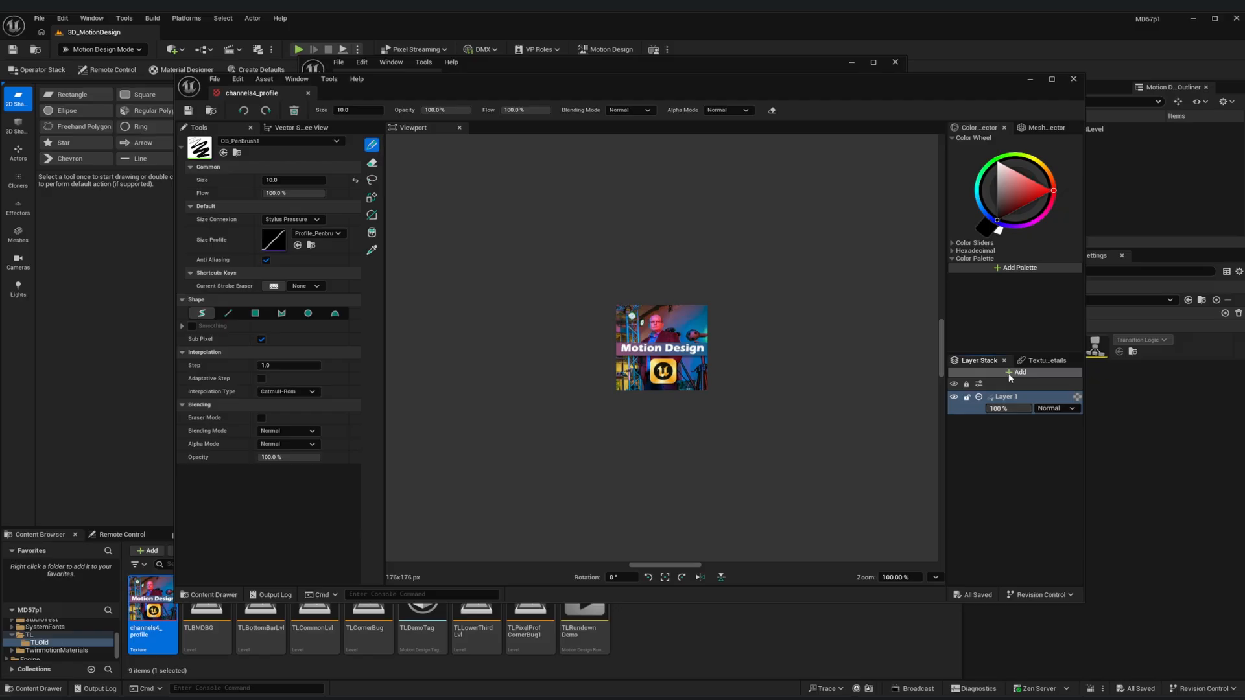
Step: Add a new layer in the Layer Stack and pick red on the Color Wheel
left_click(1019, 372)
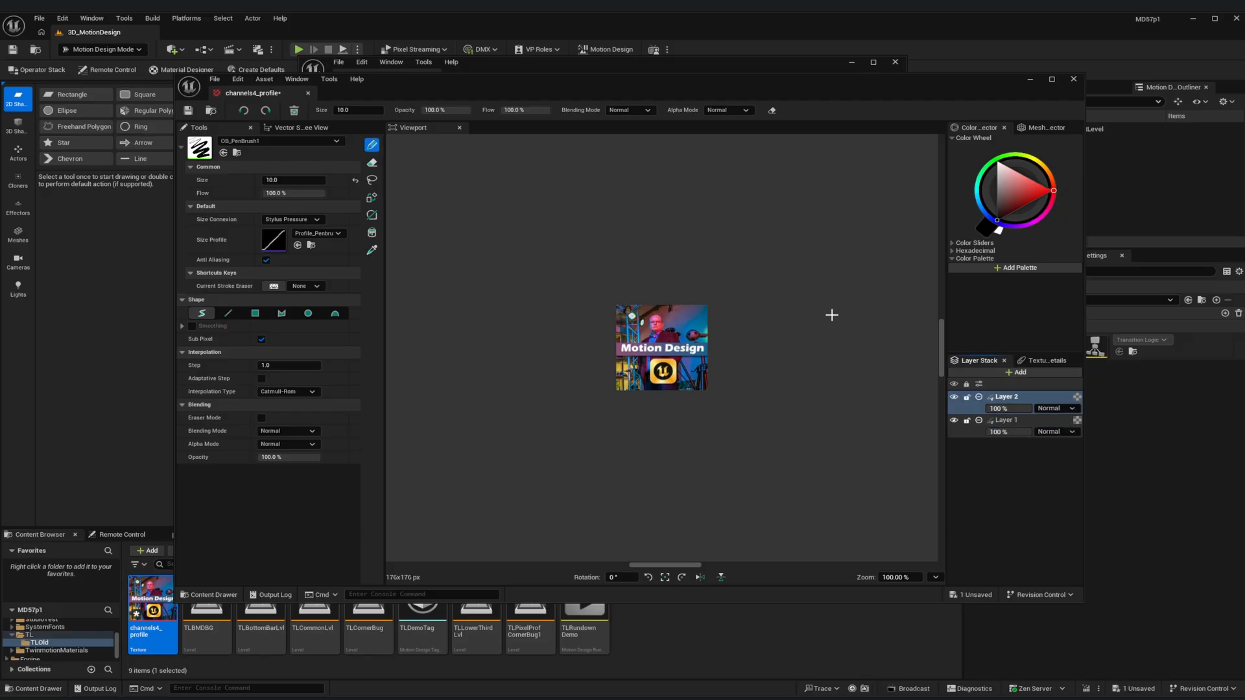
mouse_move(672, 277)
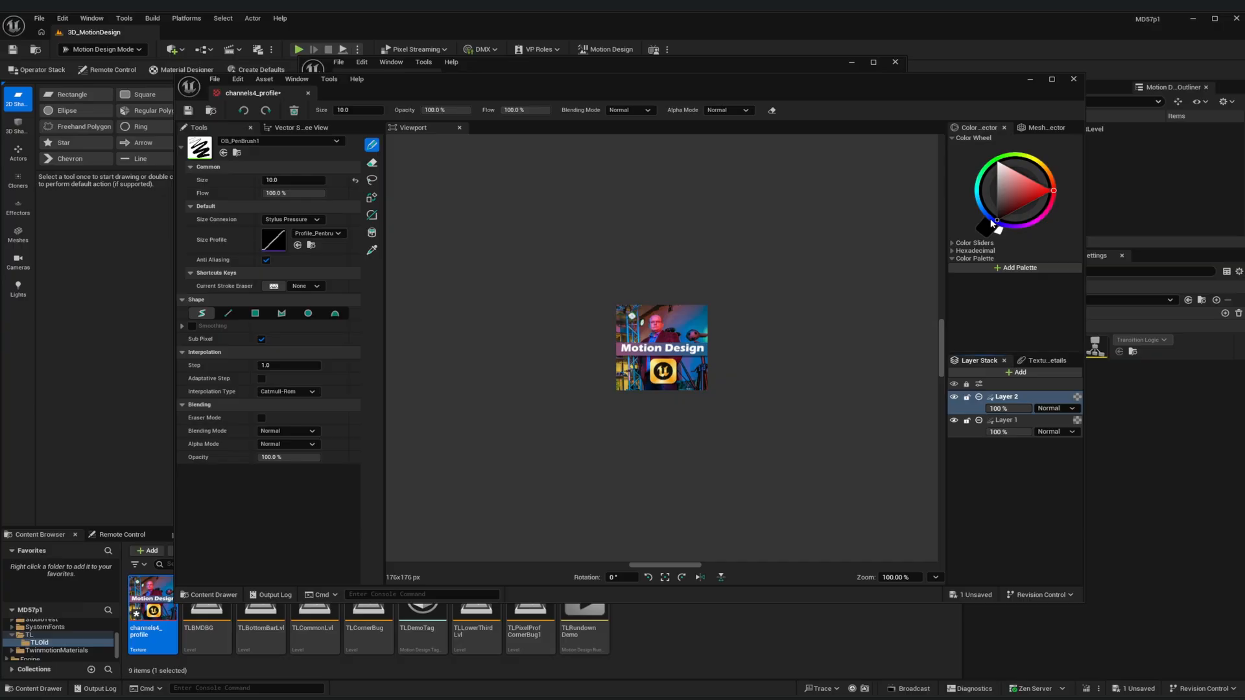
left_click(1052, 190)
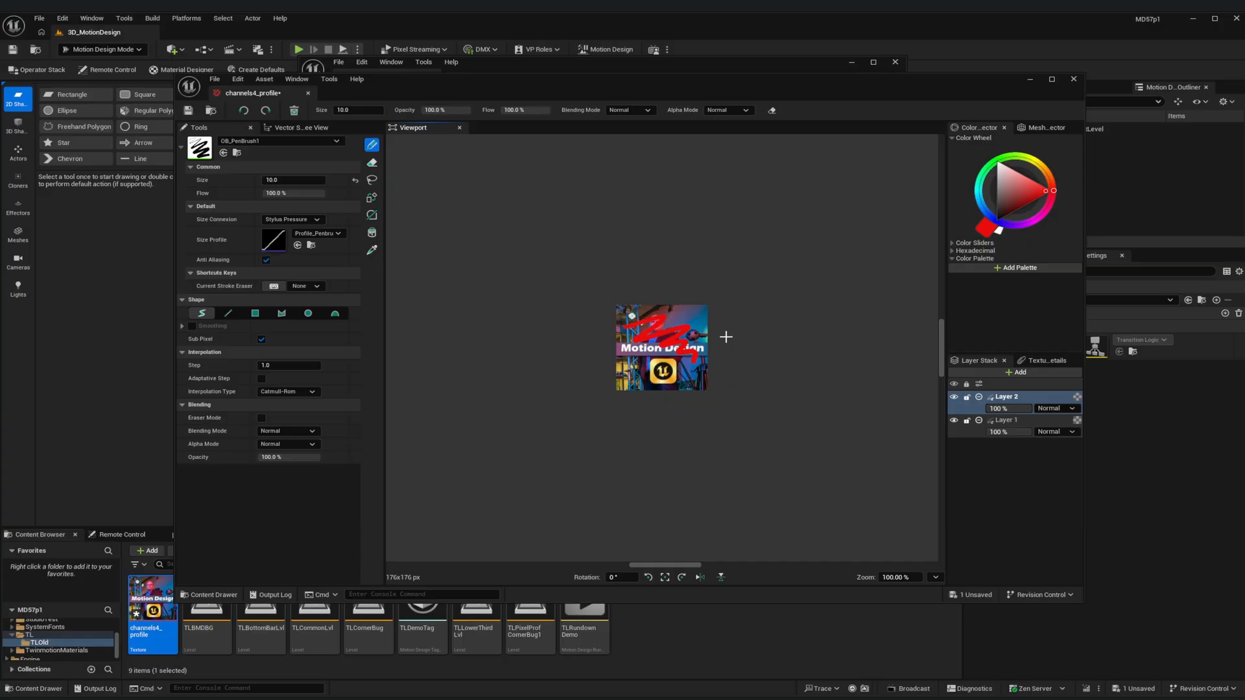
mouse_move(754, 285)
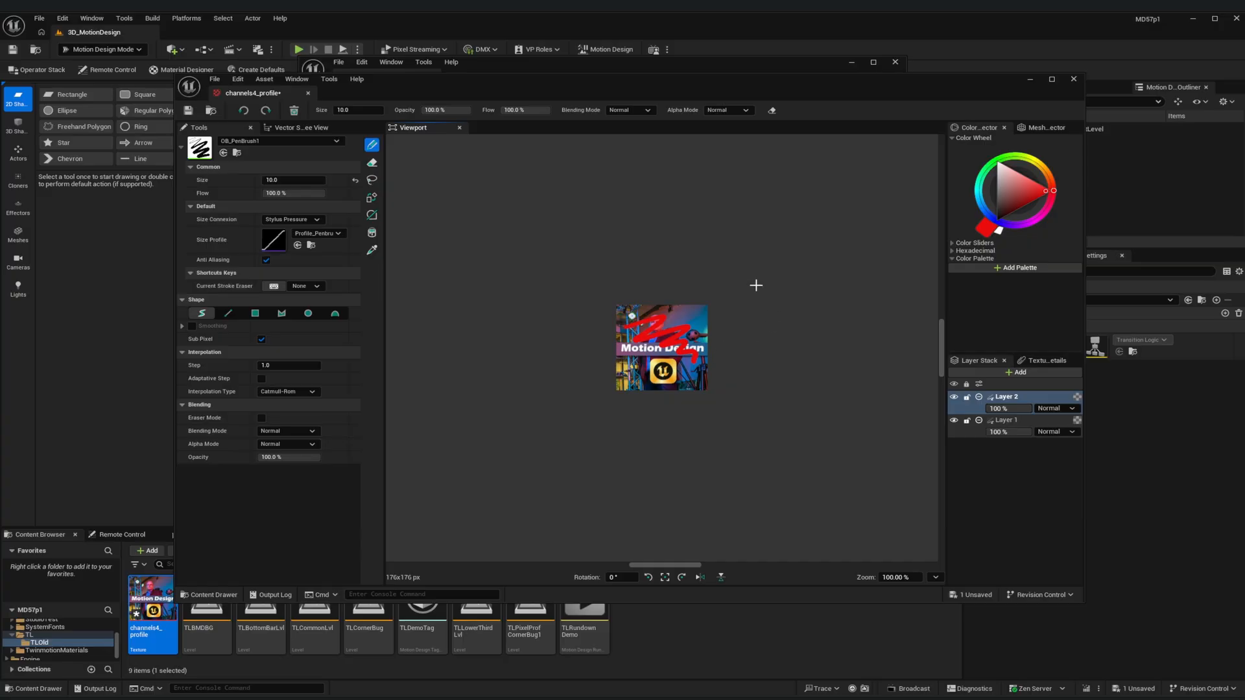
mouse_move(755, 363)
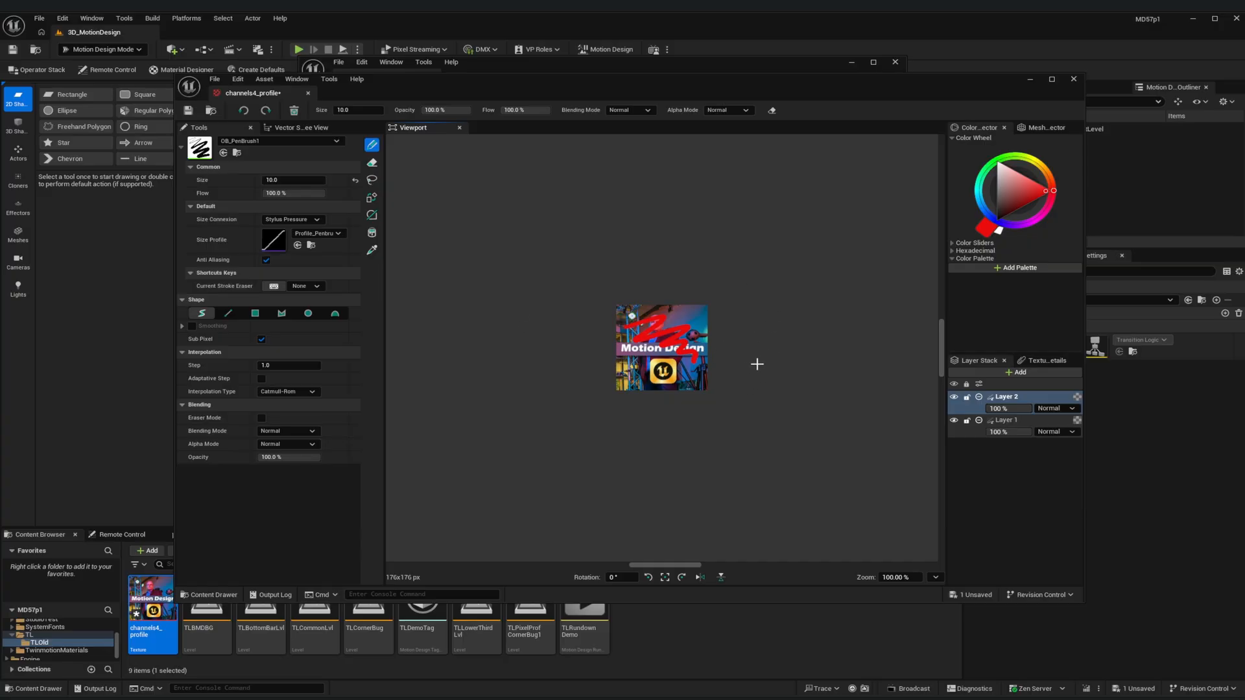
mouse_move(747, 374)
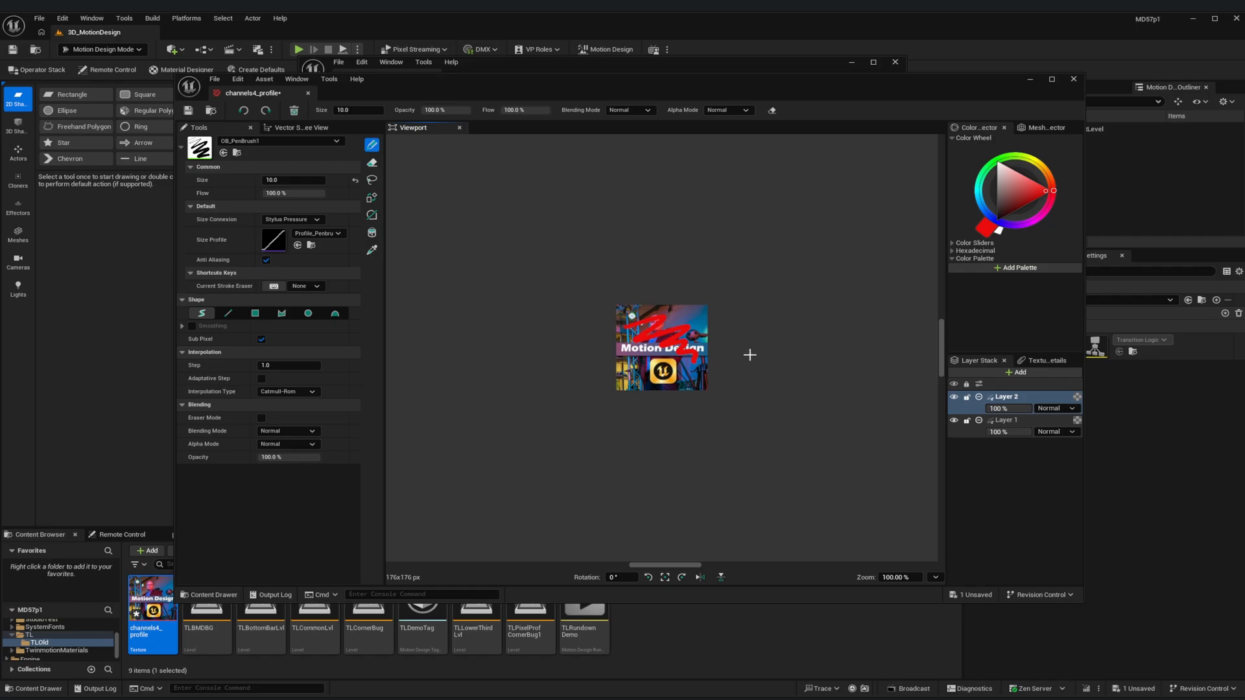
mouse_move(758, 315)
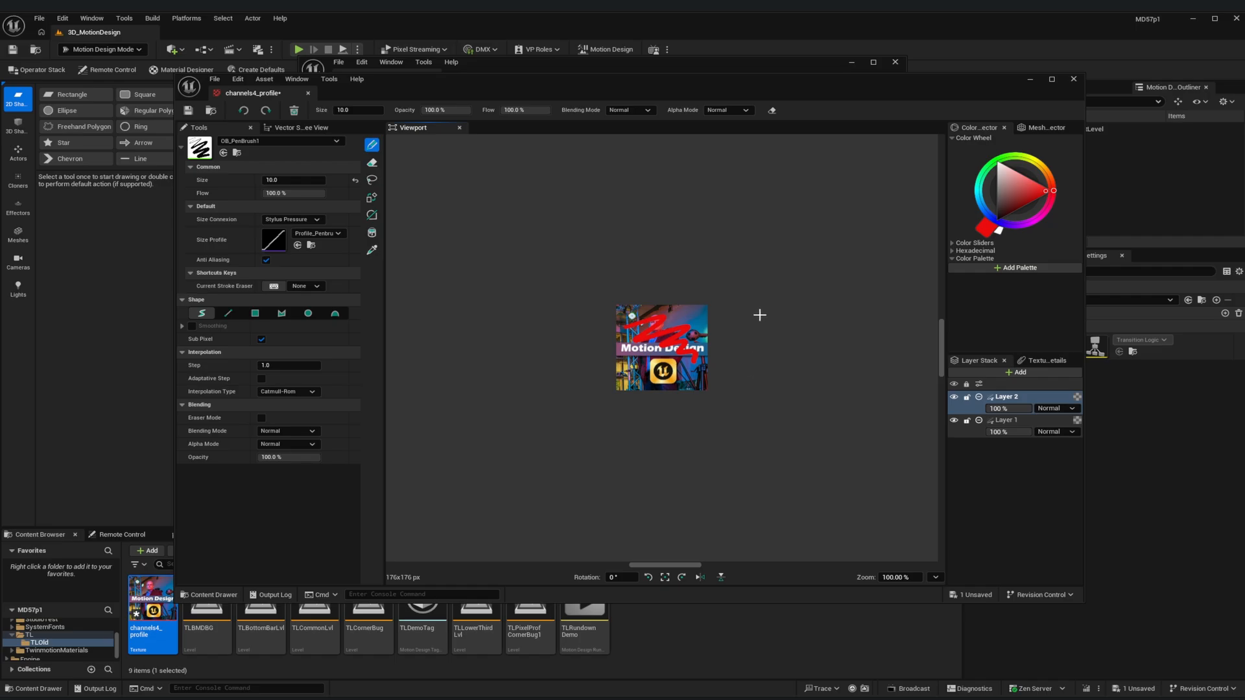
mouse_move(706, 260)
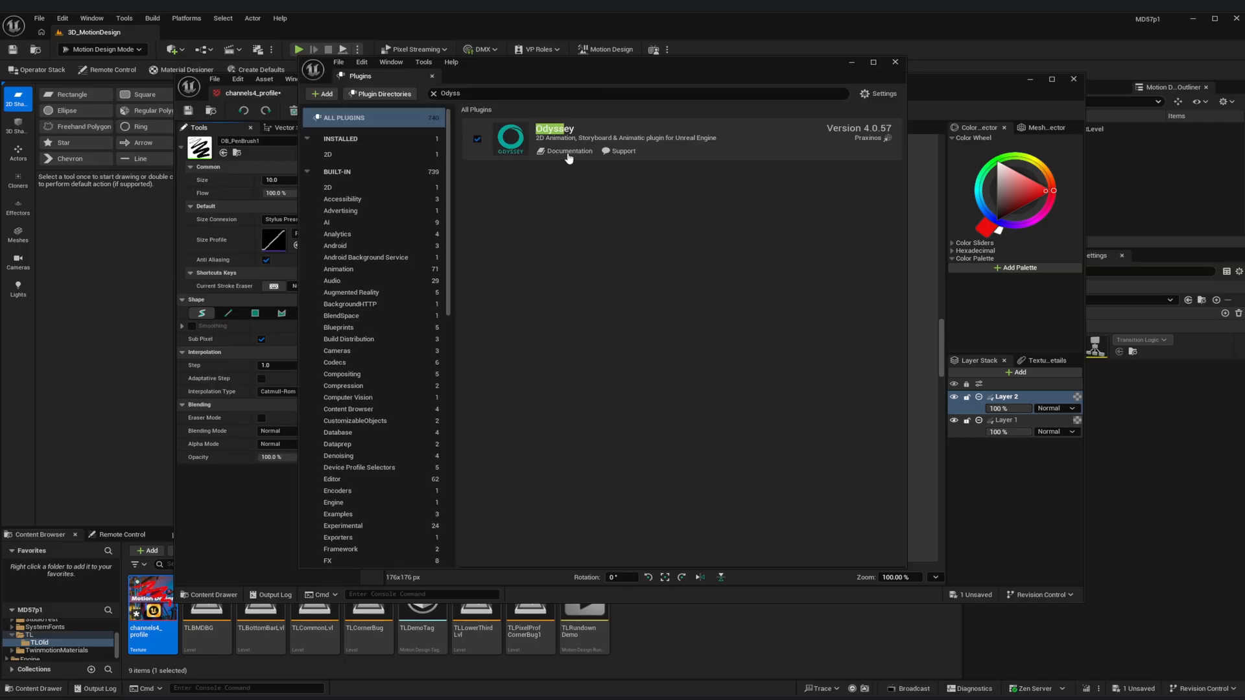
Step: Open the Odyssey Documentation link from the Plugins window
left_click(569, 151)
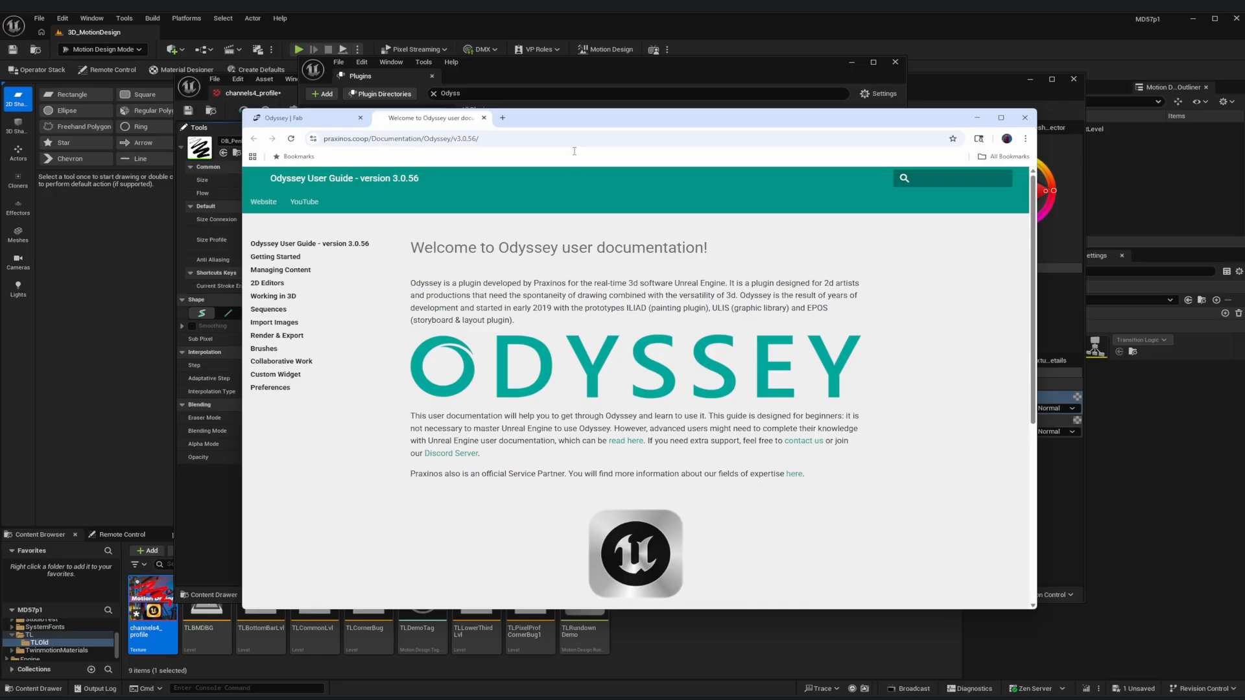